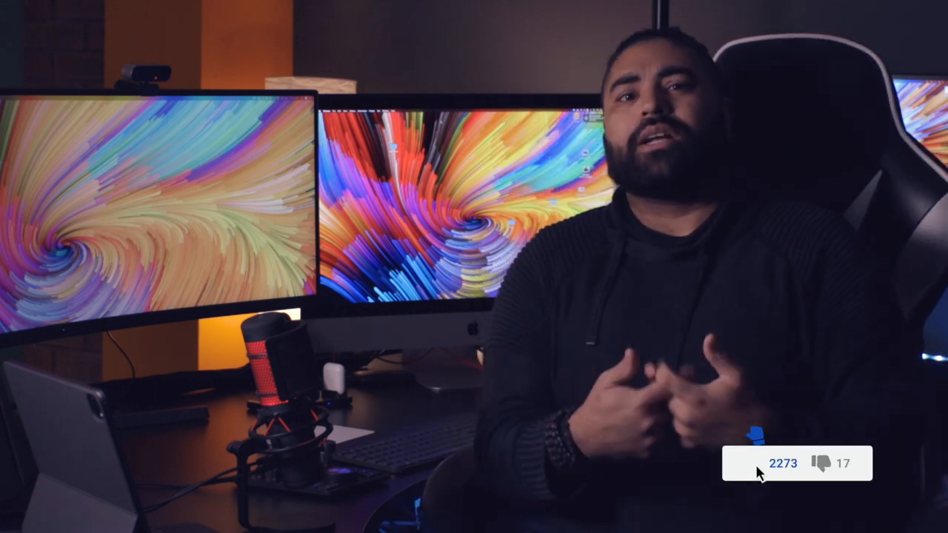
pyautogui.click(738, 463)
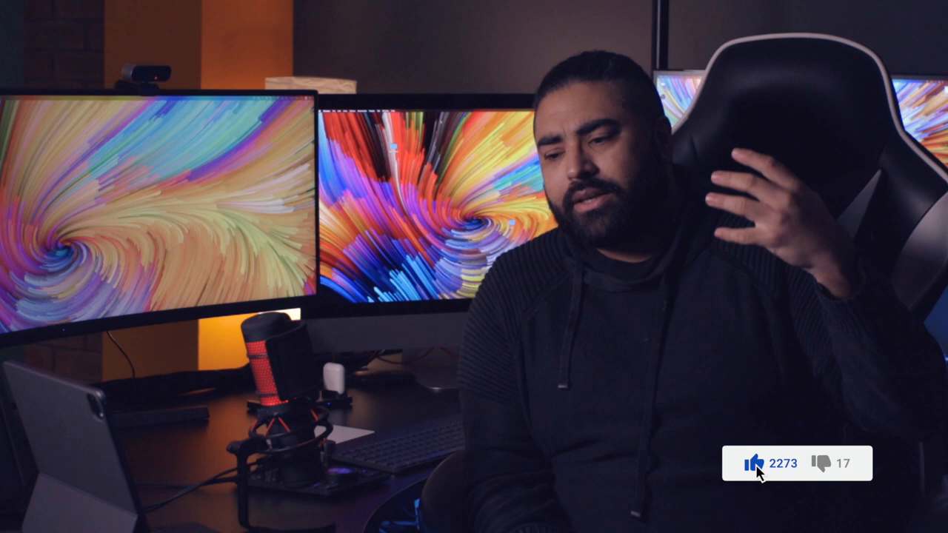